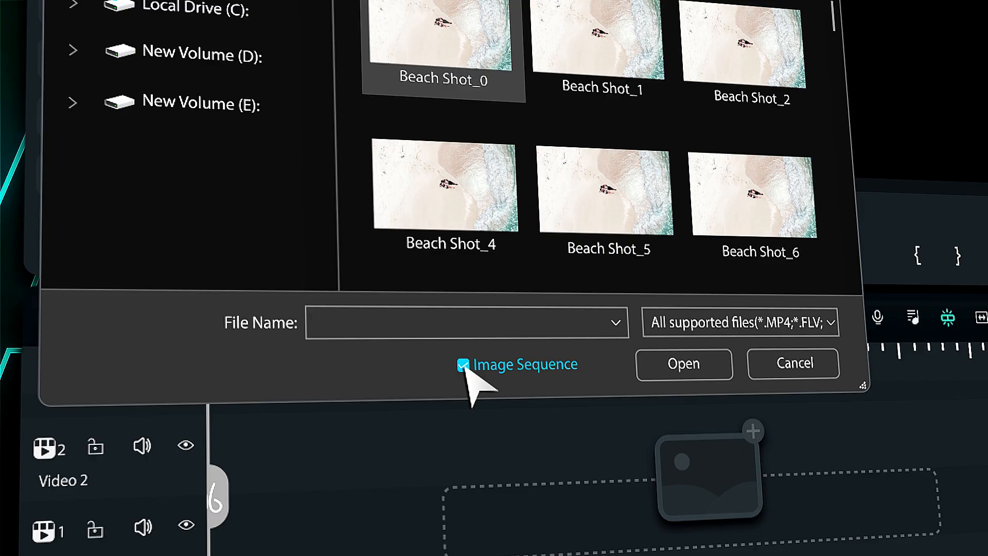
Import Beach Shot_0 with Image Sequence checked, loading the beach shots as one clip
click(683, 364)
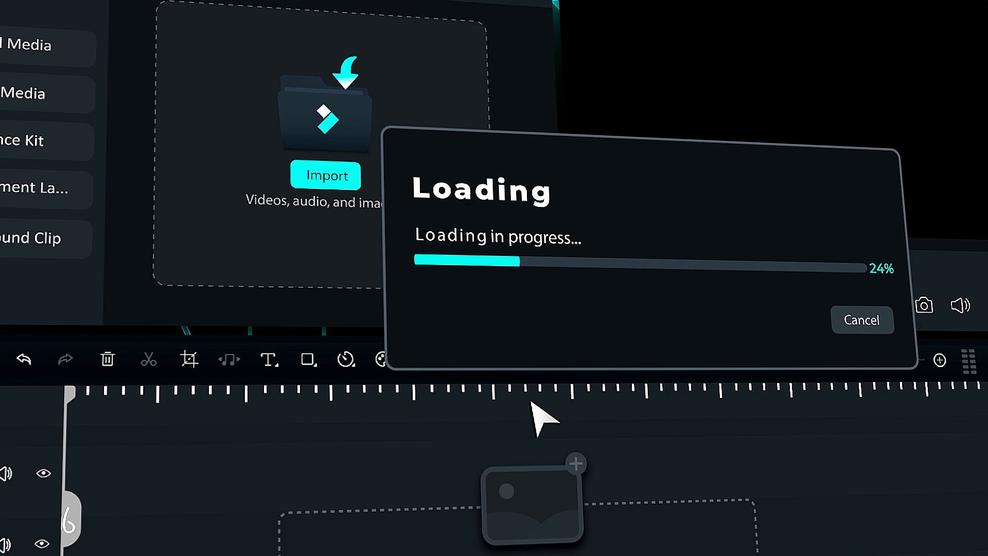